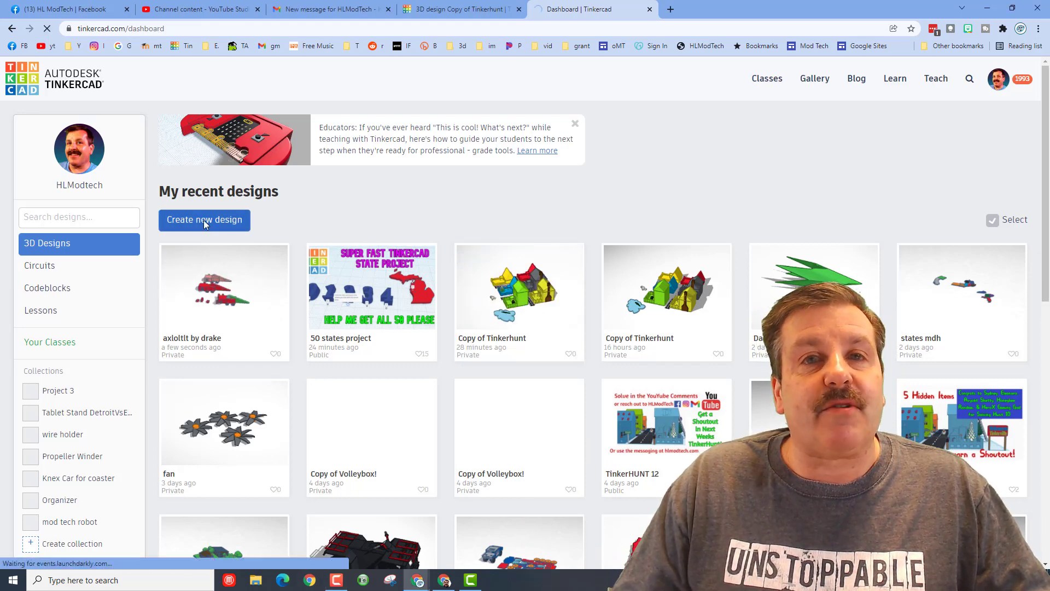
Step: Create a new design and bring in the US States shape generator from the All generators list
click(204, 220)
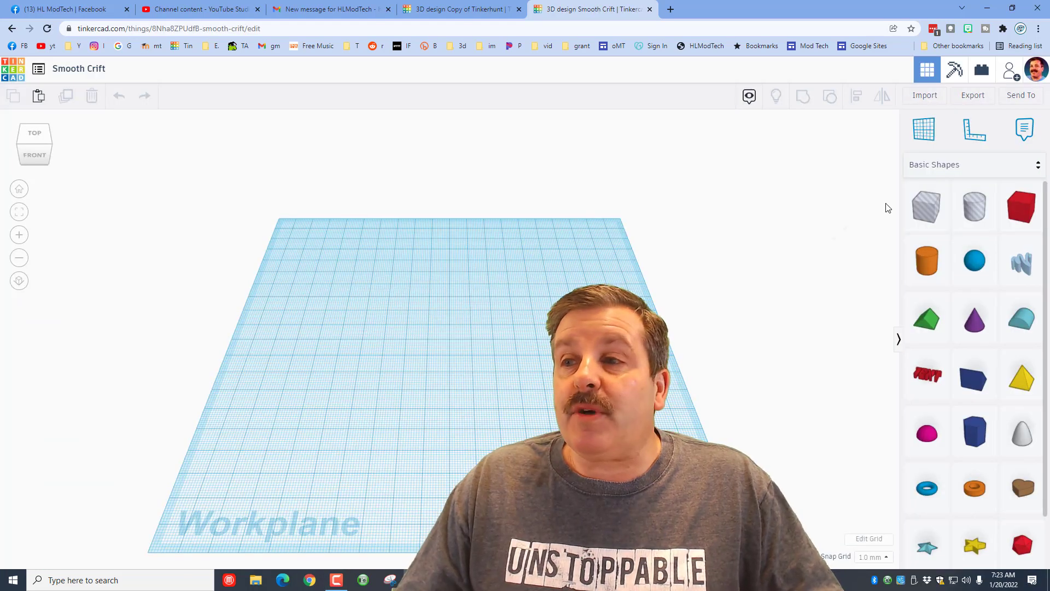
click(971, 164)
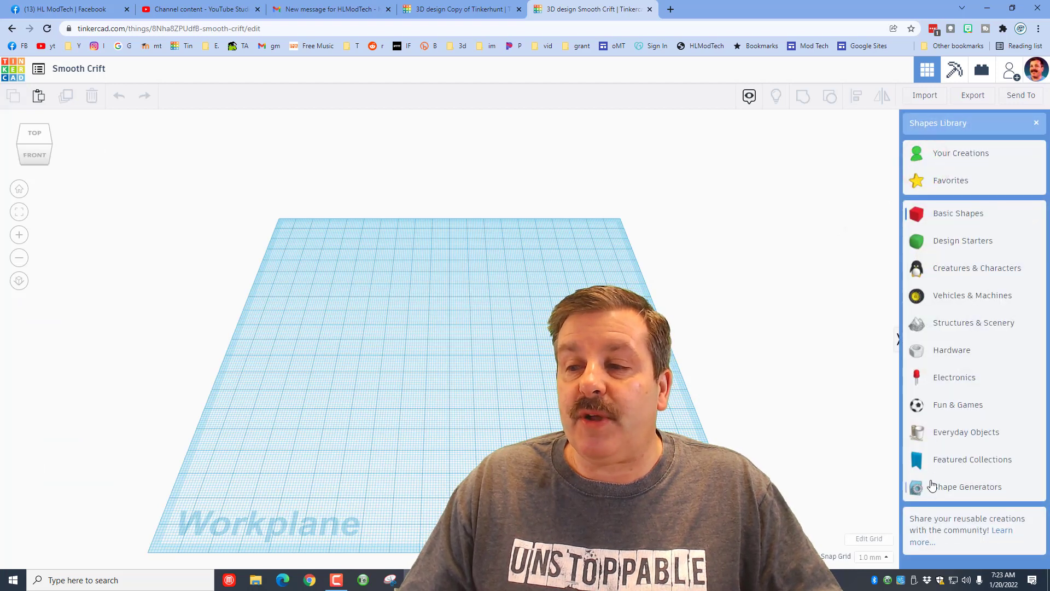
click(965, 486)
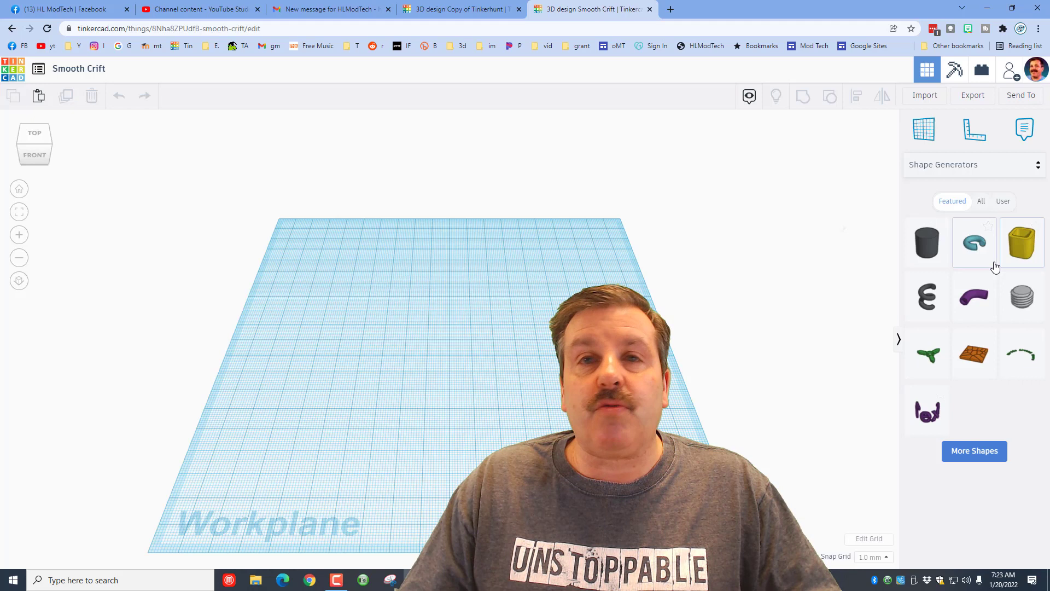
click(981, 201)
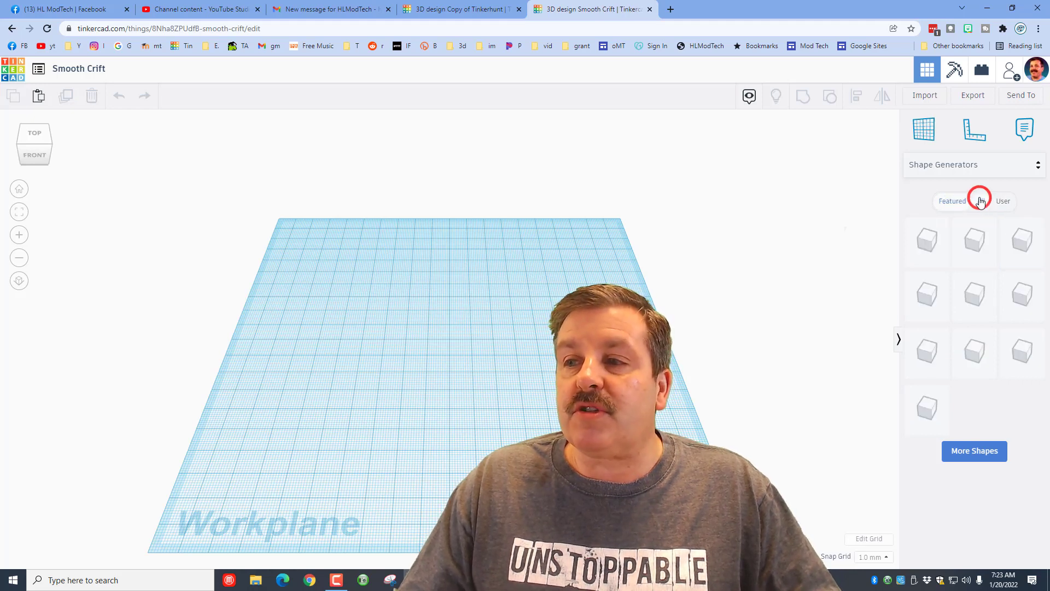
click(980, 201)
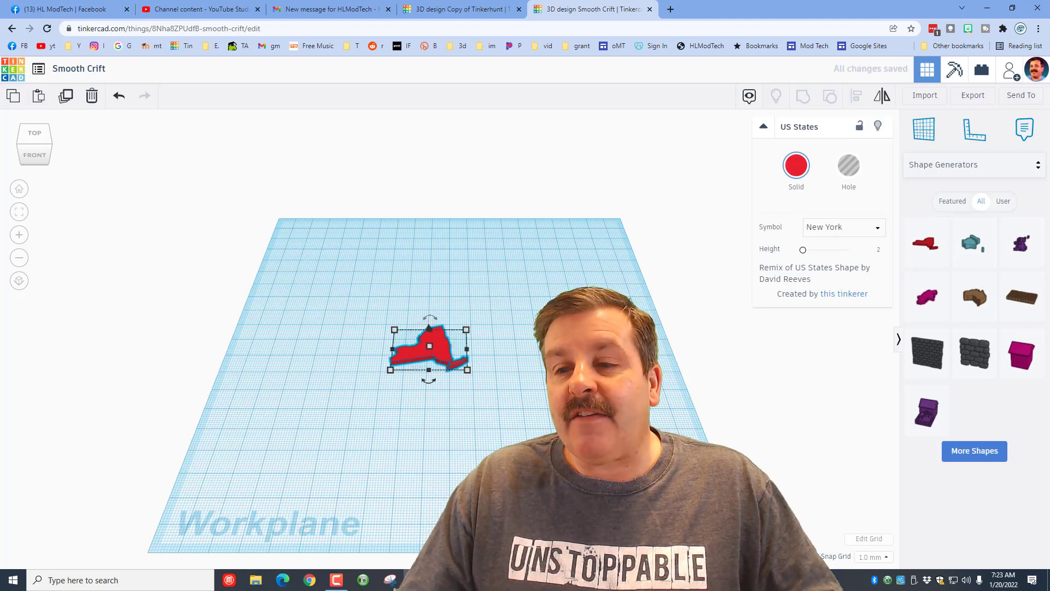
Step: Edit the workplane grid to width 400.00 by length 300.00 and update it
click(868, 538)
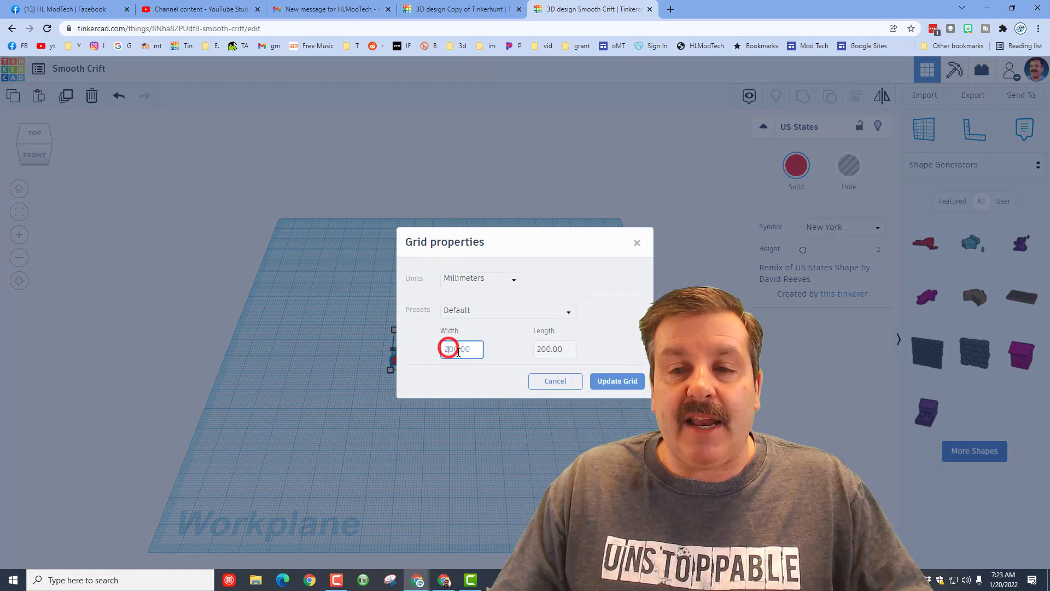
text(400.00)
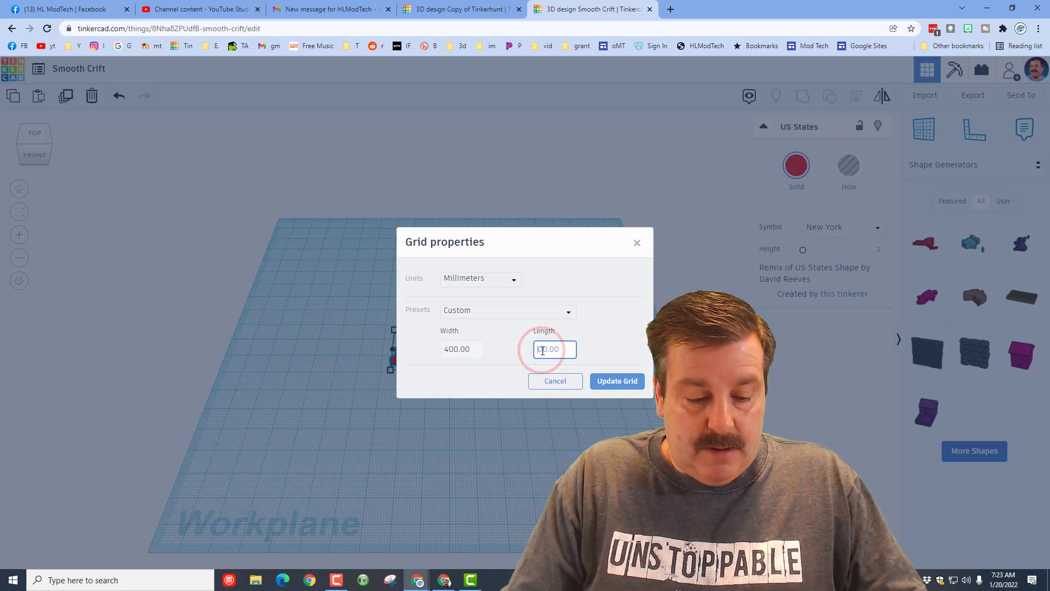
text(300.00)
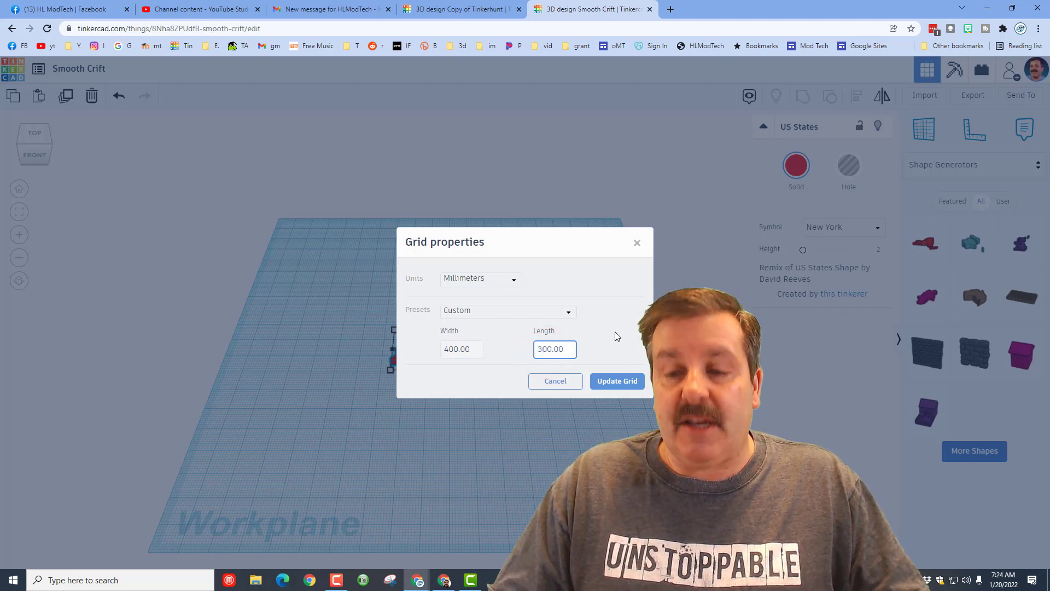
click(616, 380)
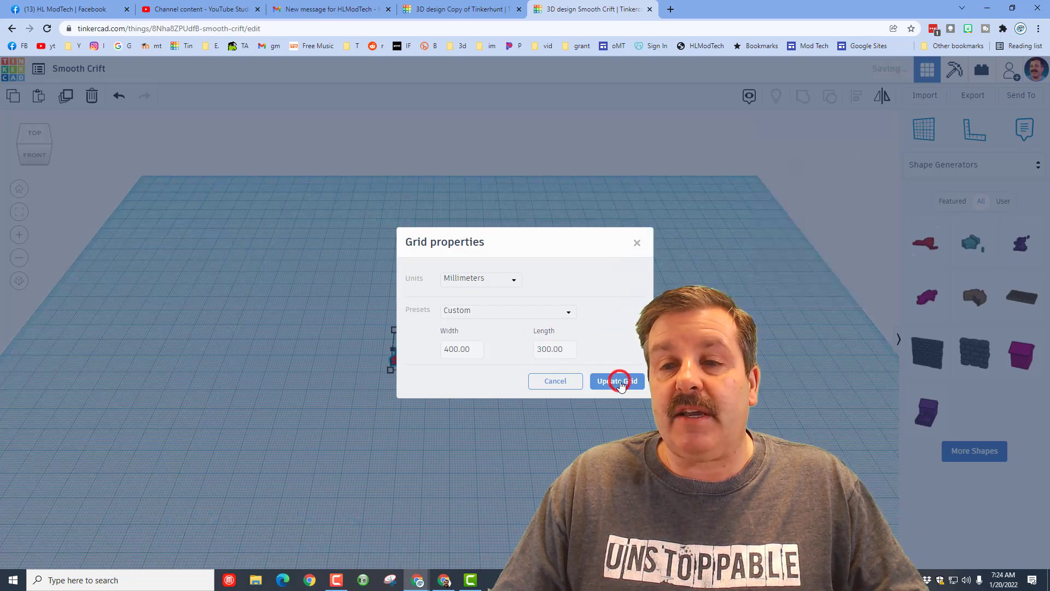
click(616, 381)
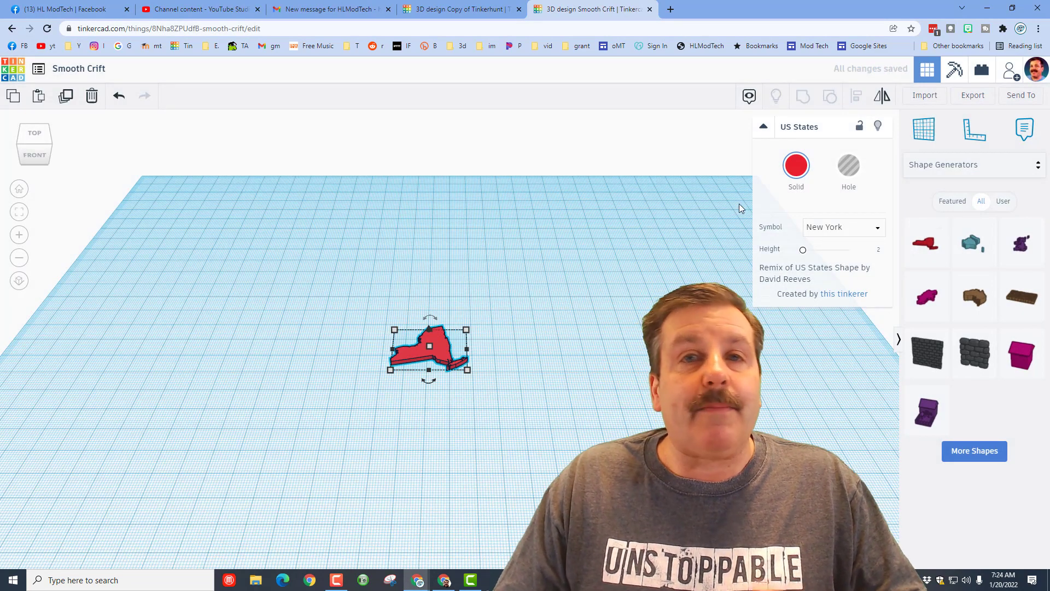
Step: Change the piece's symbol to Michigan and move it toward the middle of the workplane
click(843, 227)
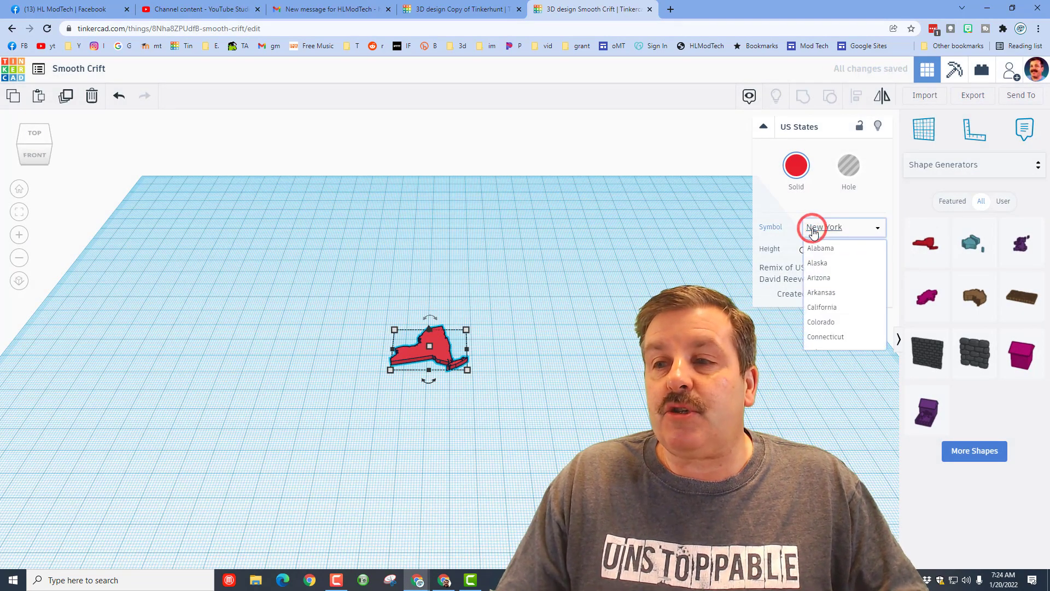
scroll(down, 3)
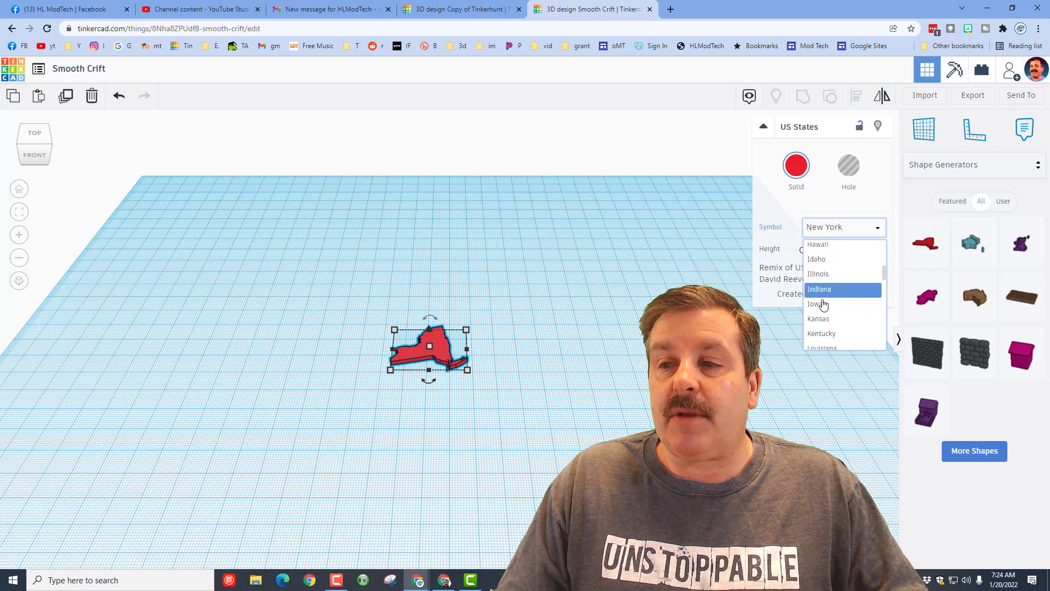
click(823, 289)
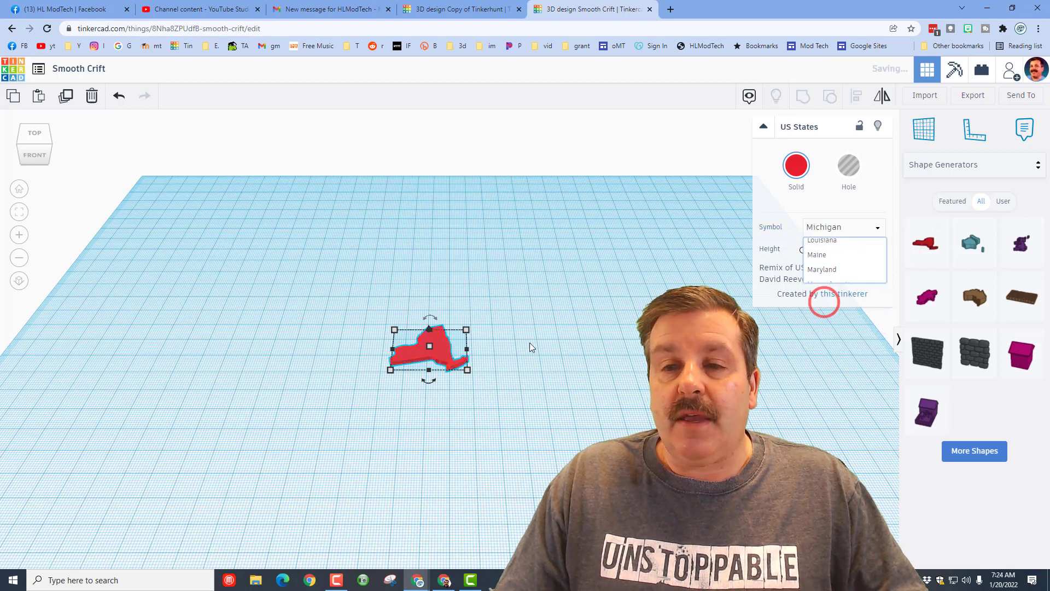
click(824, 228)
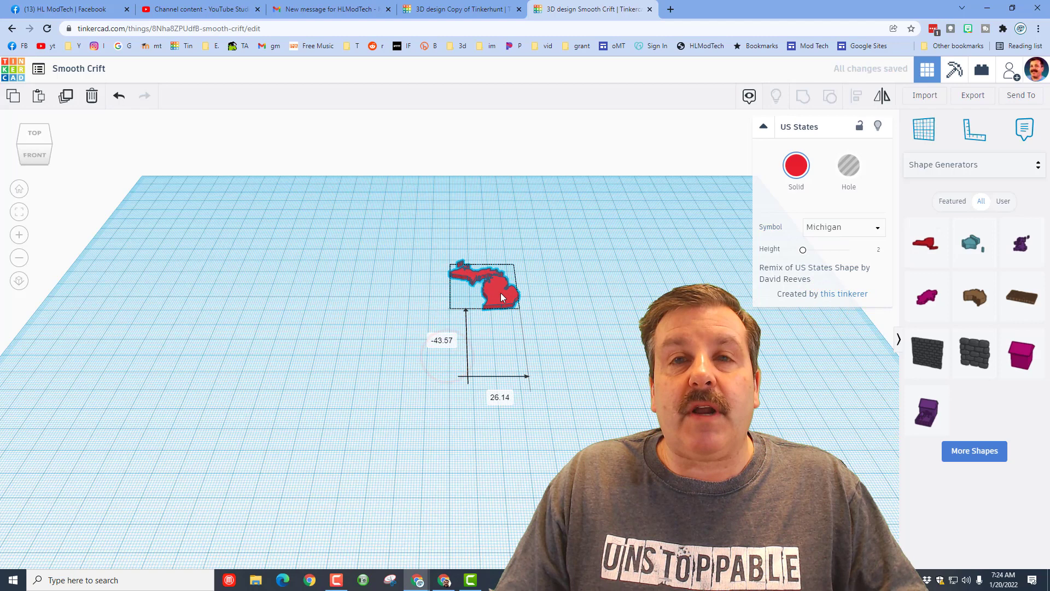
click(489, 284)
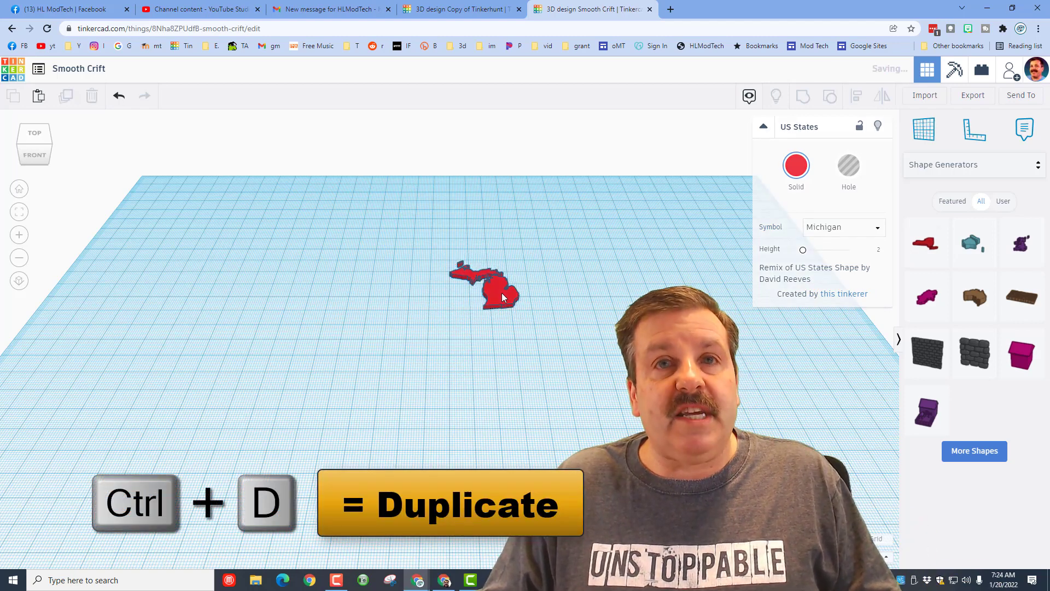
Step: Duplicate Michigan with Ctrl+D and change the copy's symbol to Indiana
key(ctrl+d)
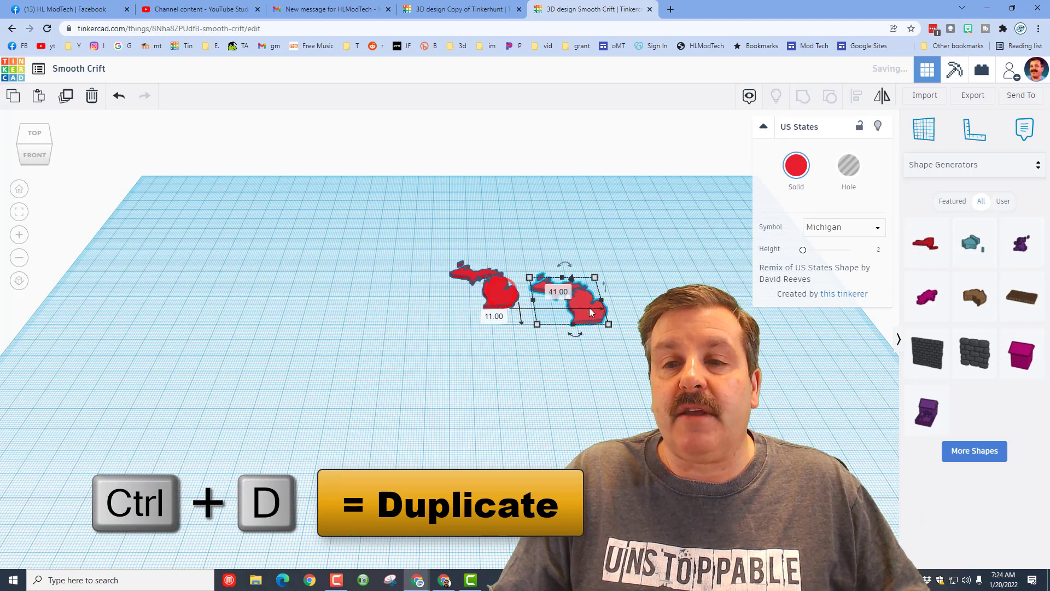
click(842, 228)
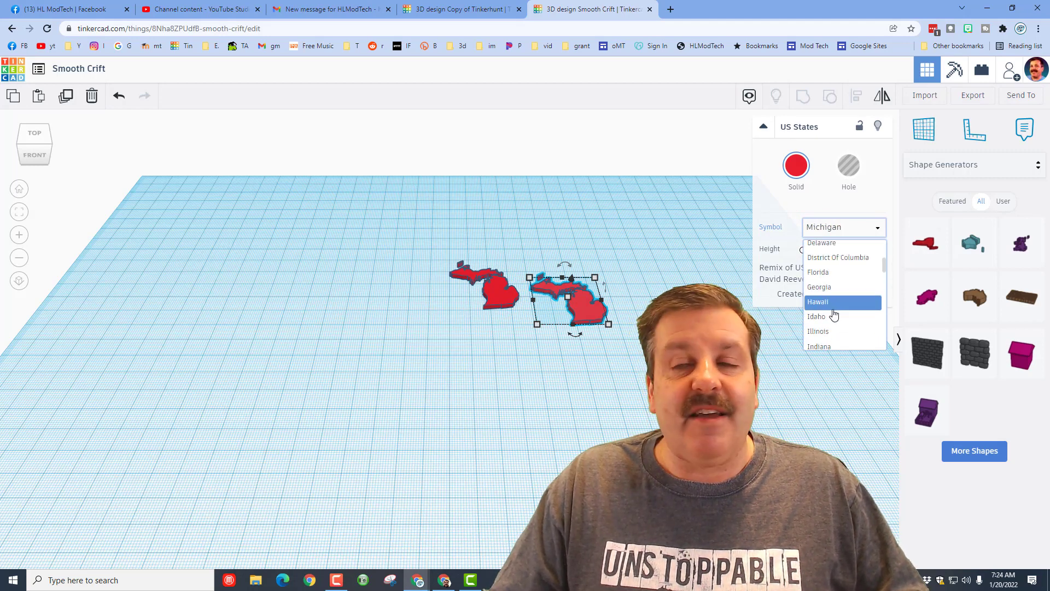
mouse_move(828, 330)
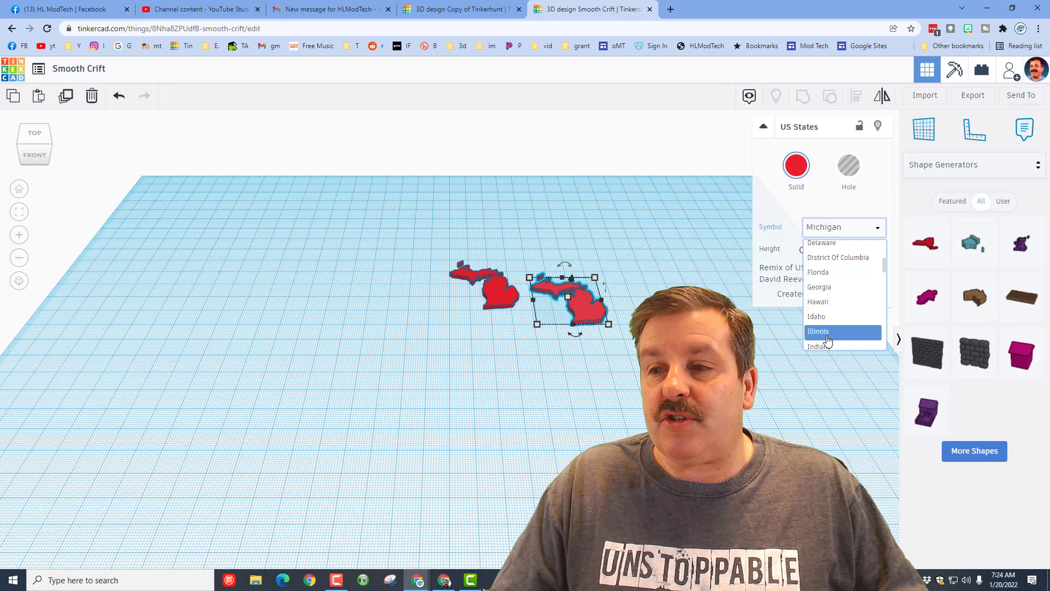
click(818, 346)
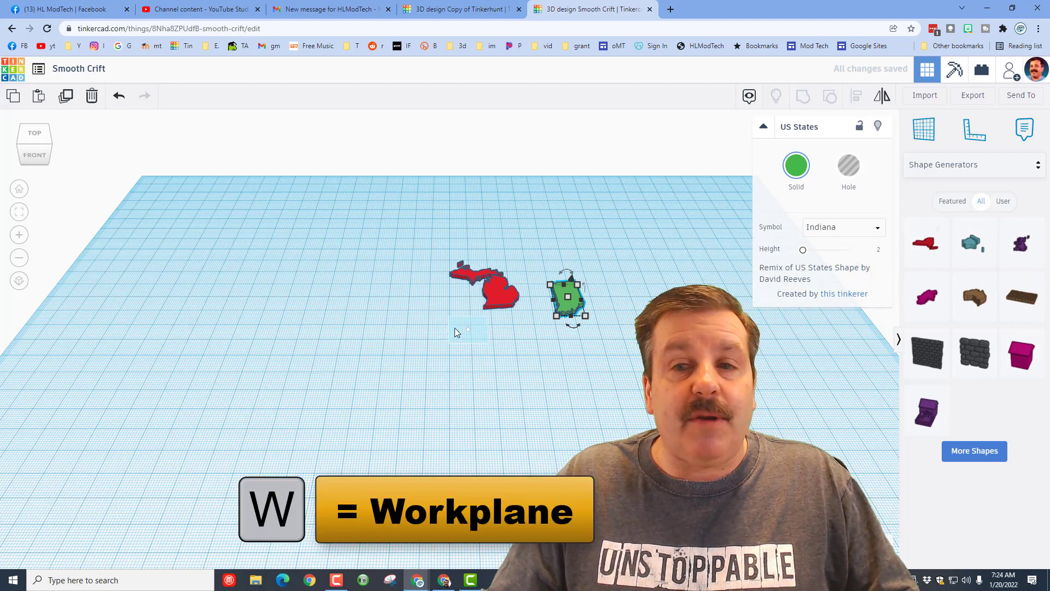
Step: Drop the Indiana piece to the workplane with D and fit it under Michigan's southern border
click(490, 309)
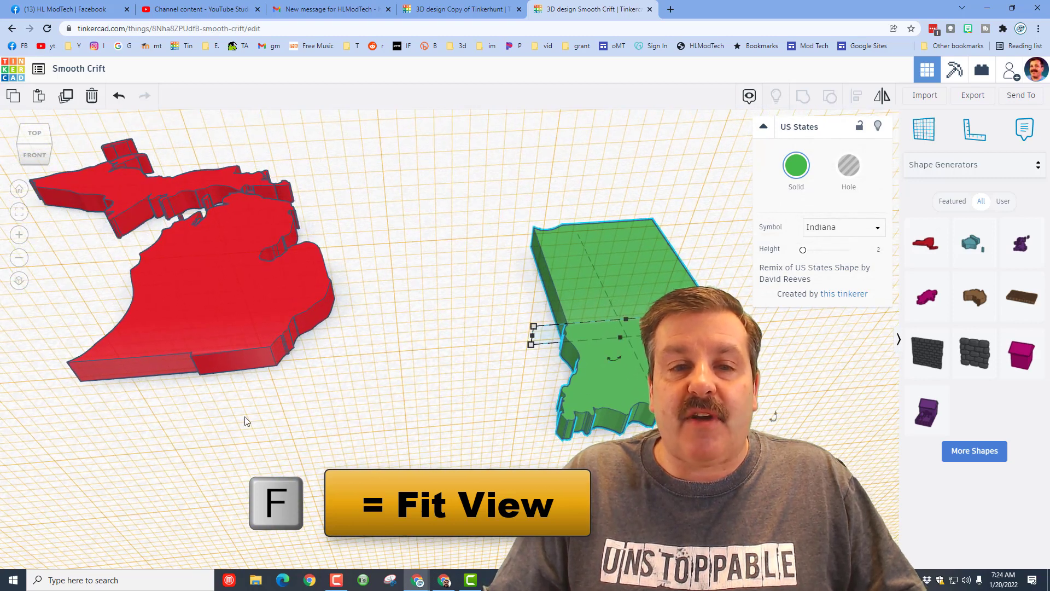
click(633, 280)
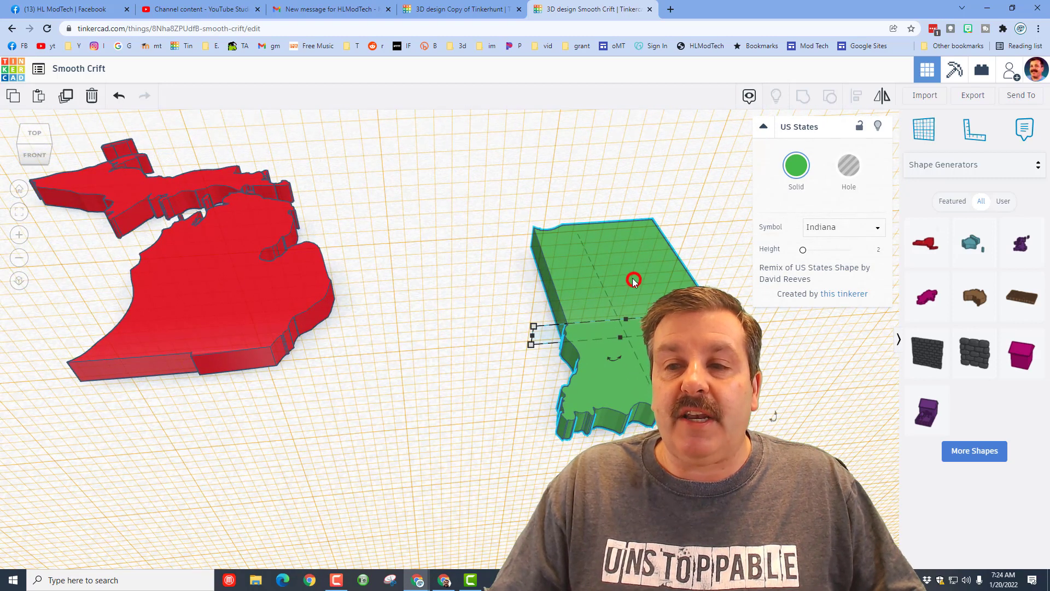
key(d)
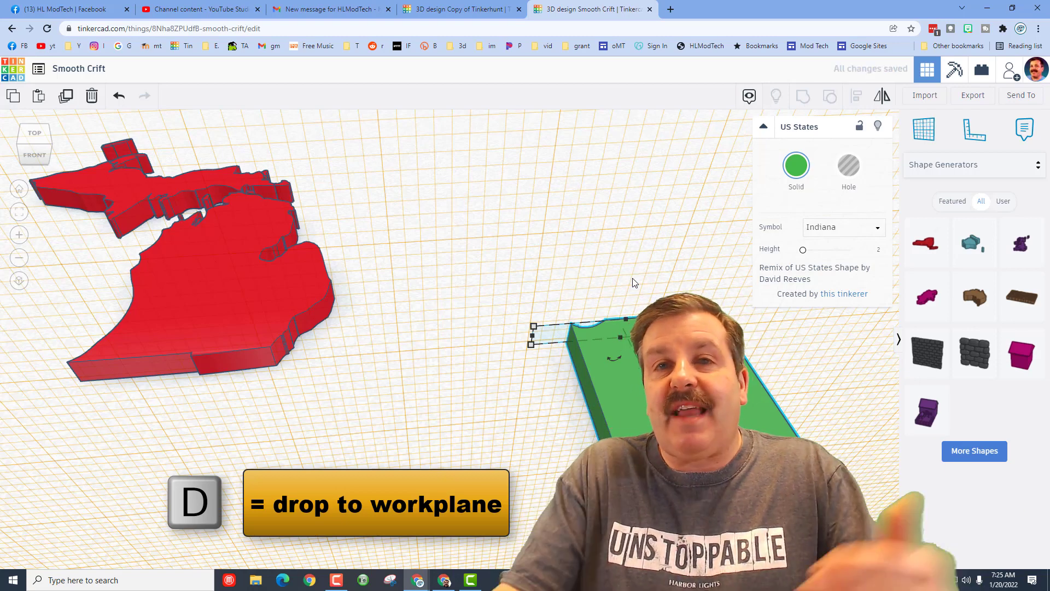
key(d)
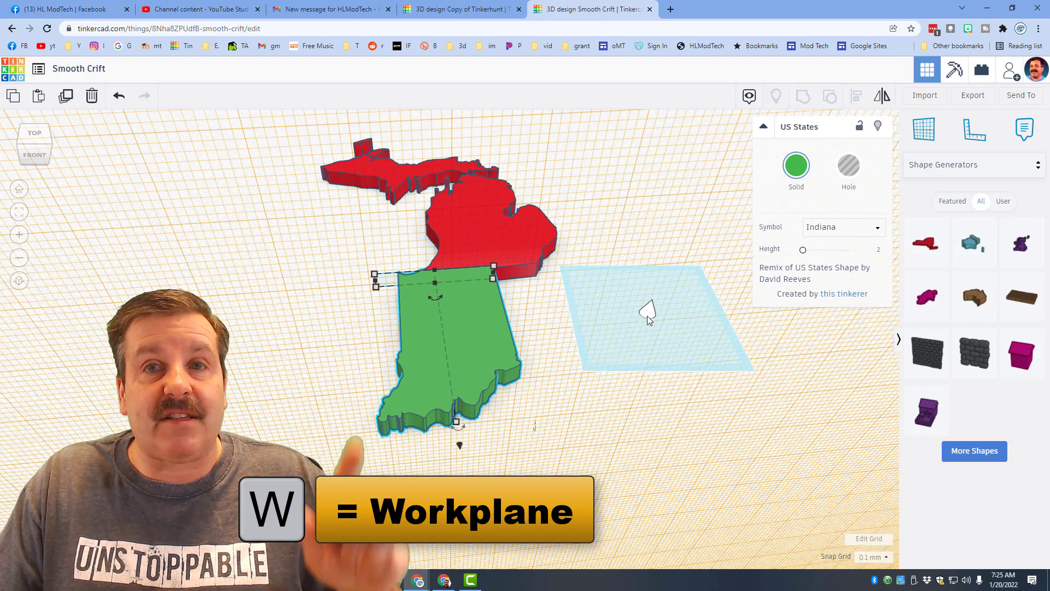
Step: Duplicate Indiana, change the copy's symbol to Ohio and colour it yellow
click(610, 319)
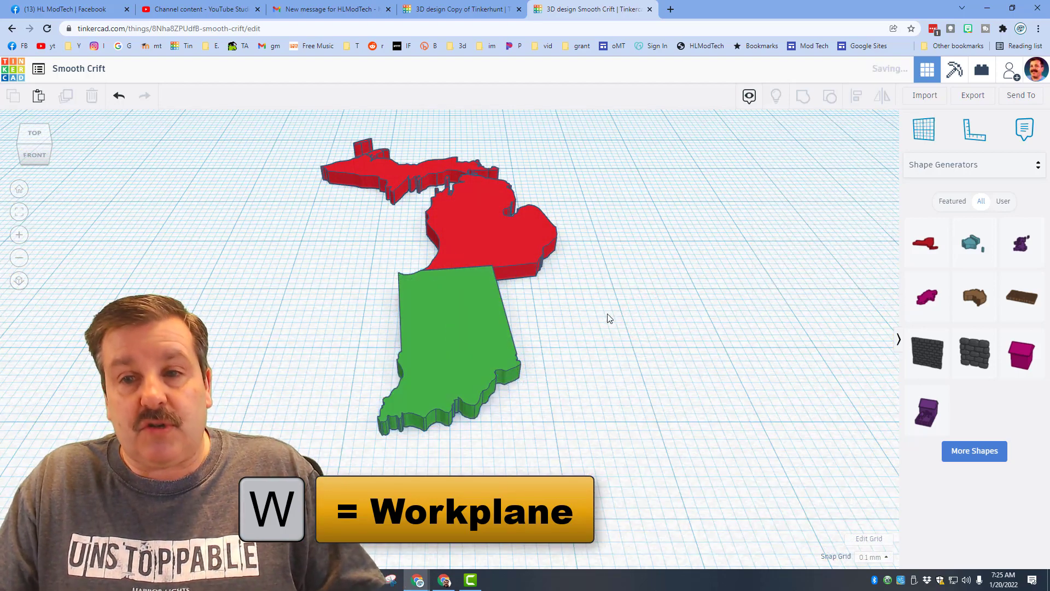
key(Ctrl+D)
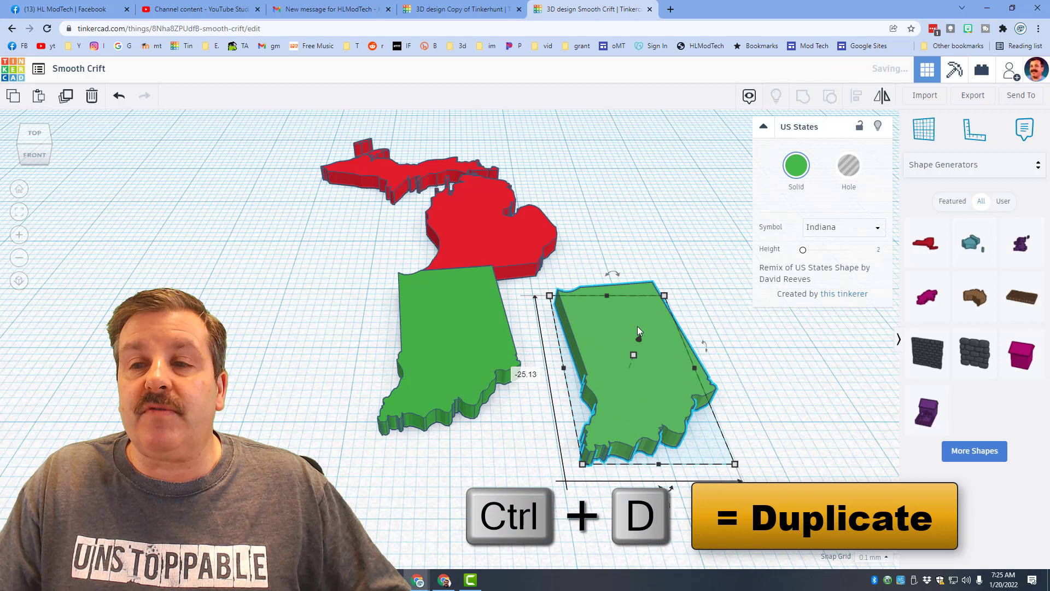
click(877, 227)
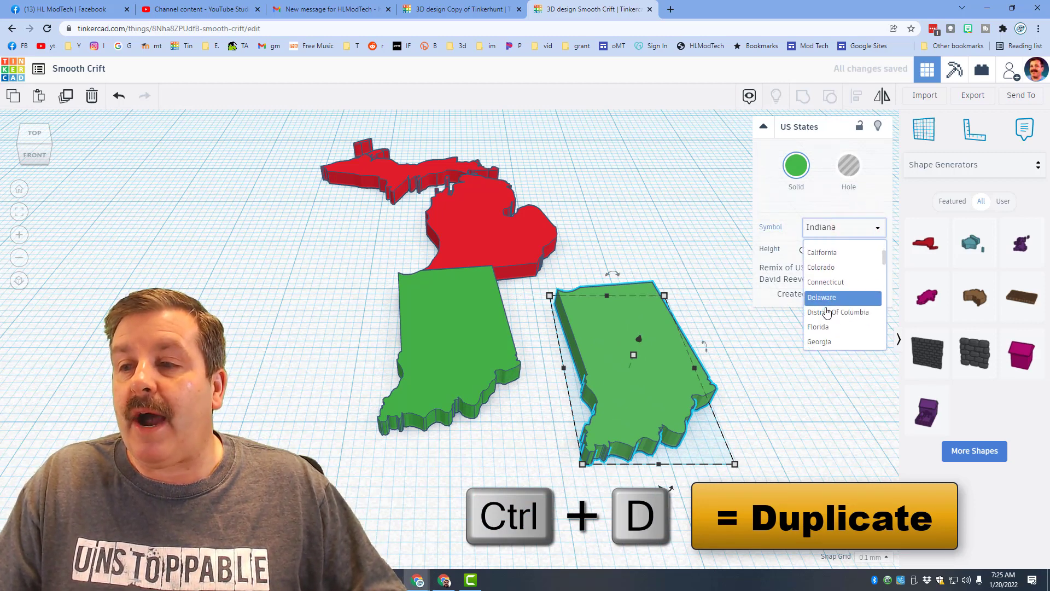
scroll(down, 3)
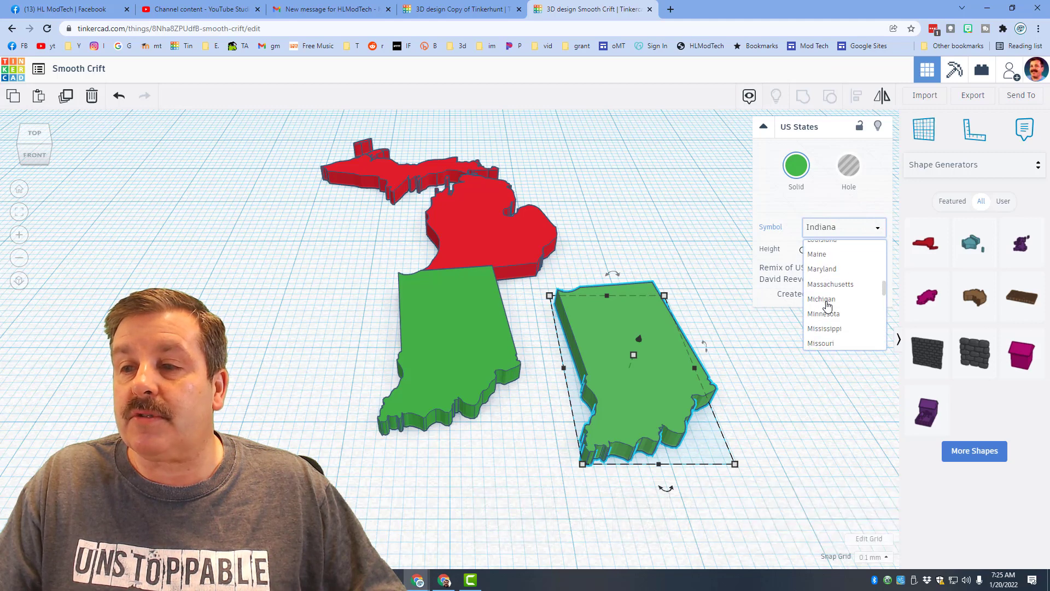
scroll(down, 3)
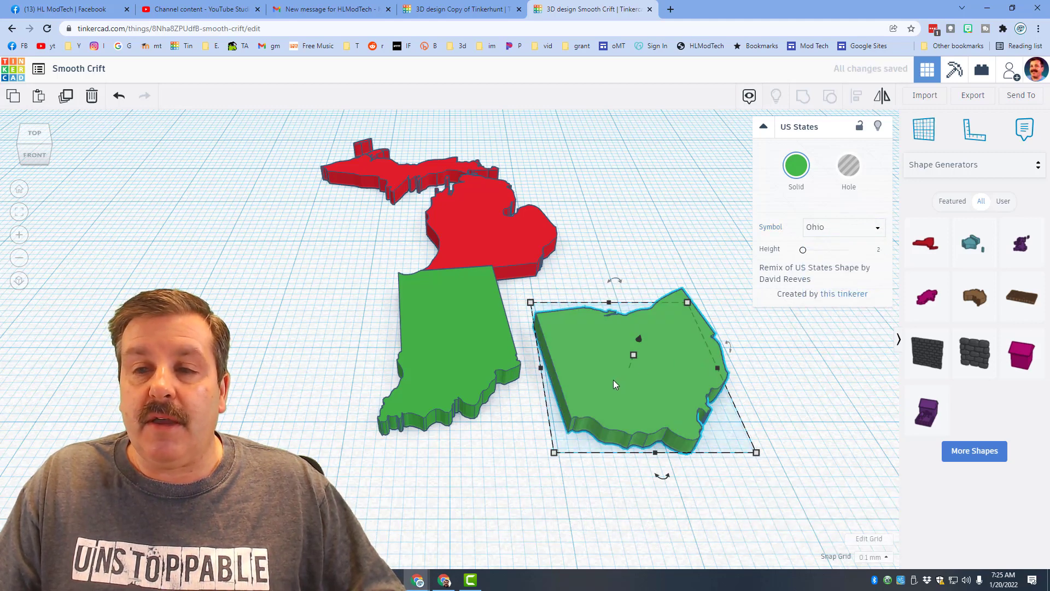
click(795, 165)
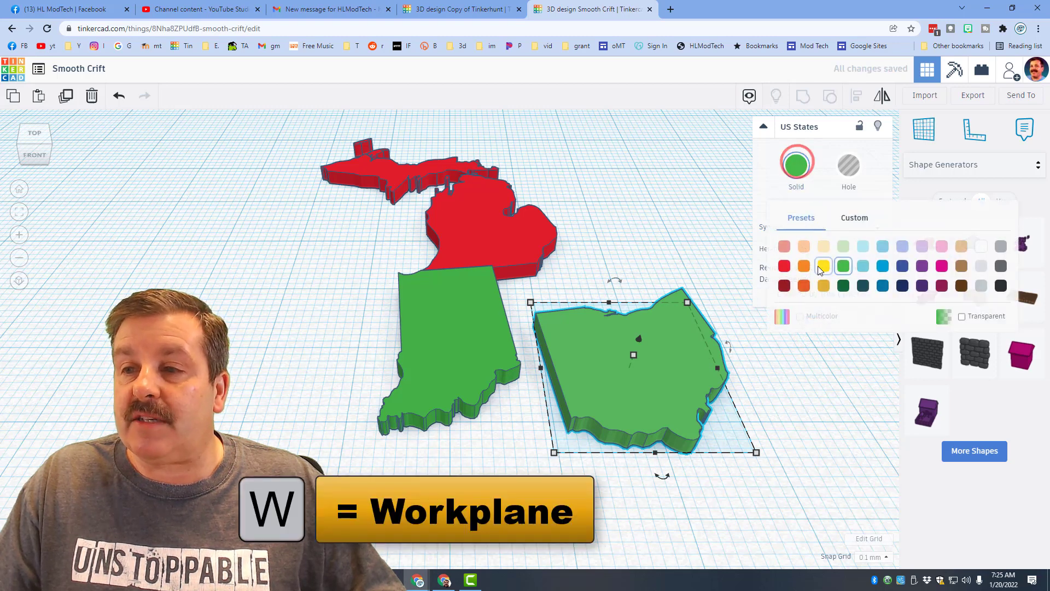
click(823, 266)
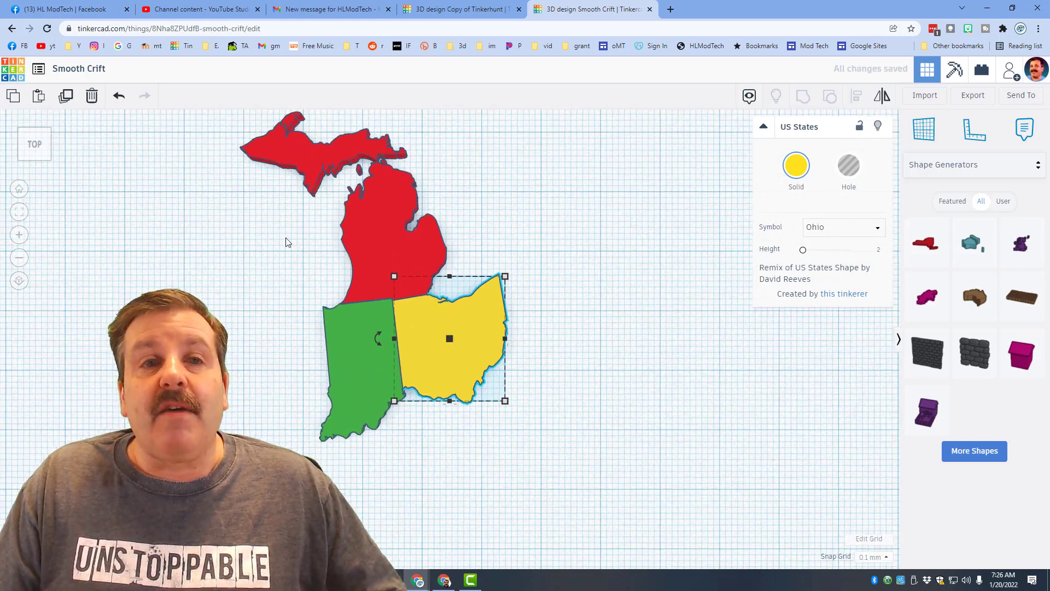
Step: Rename the design to 'us states'
click(79, 68)
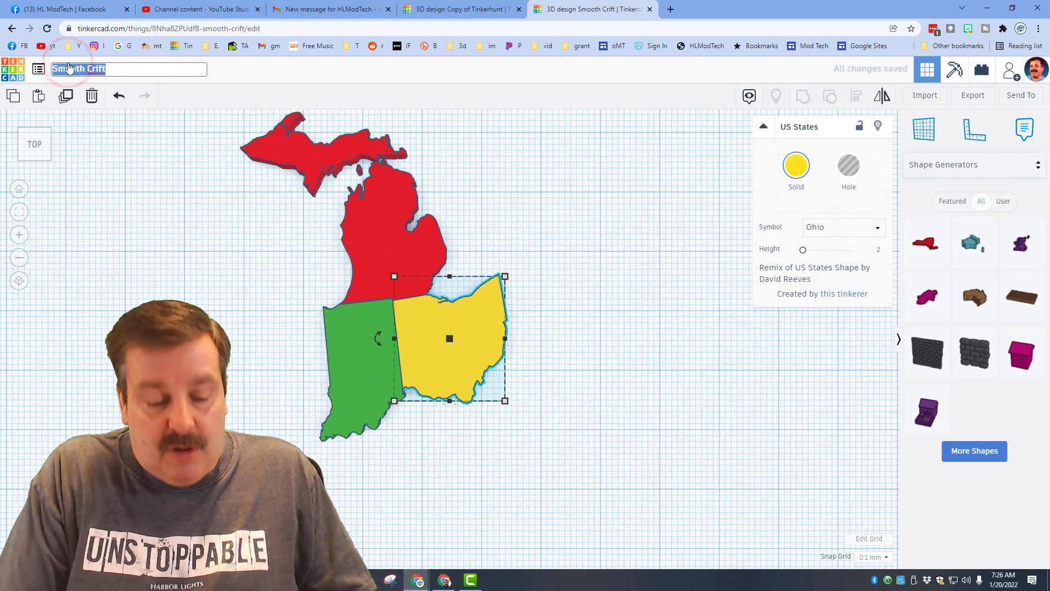
text(us states mdh)
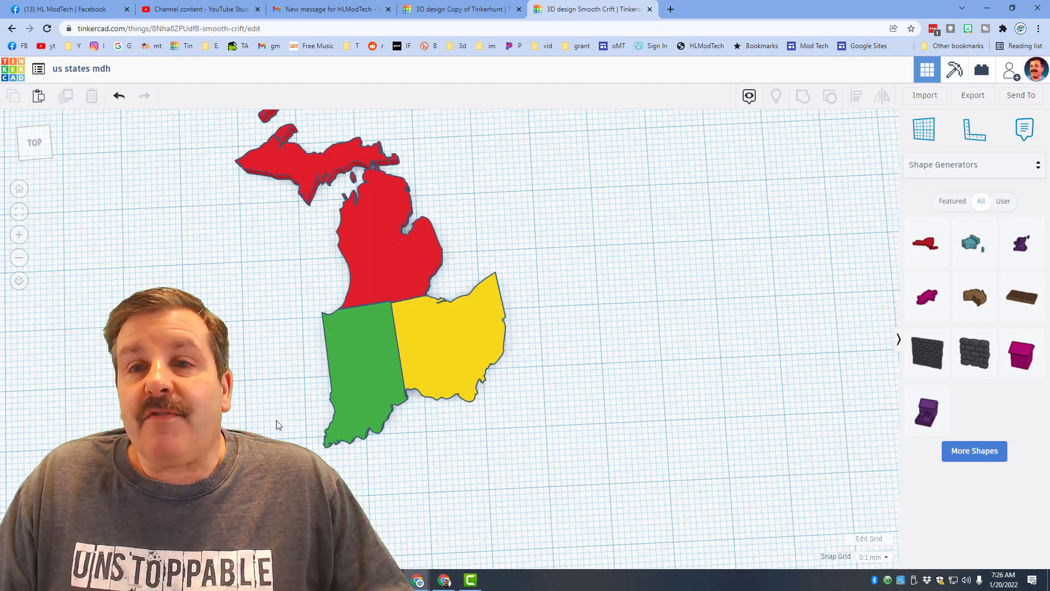
Step: Add a Star from Basic Shapes, shrink it tiny and choose a finer snap grid increment
click(924, 129)
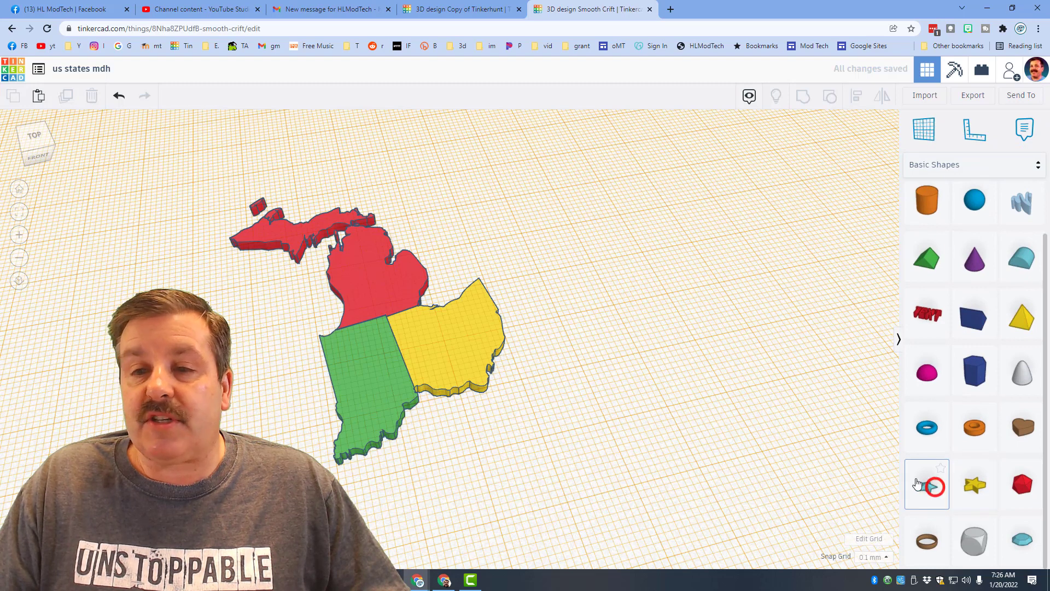
click(927, 484)
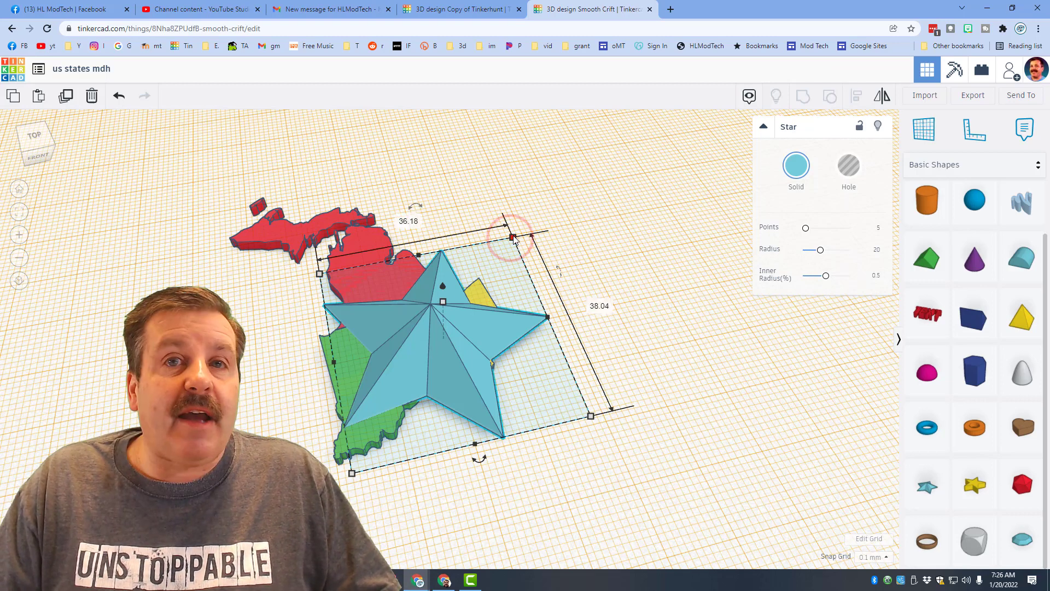
drag(512, 236, 482, 284)
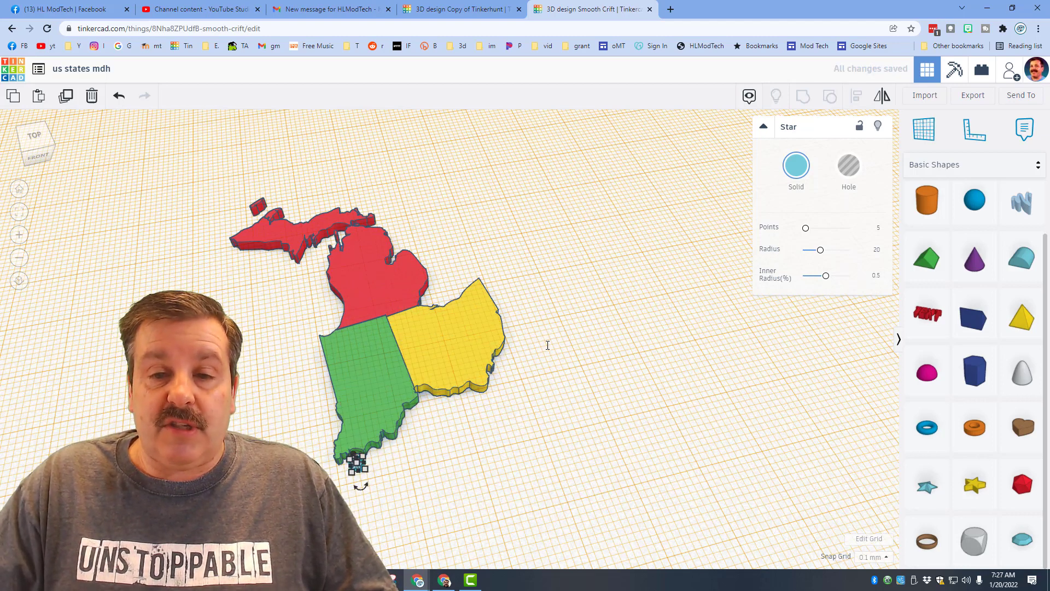
click(873, 557)
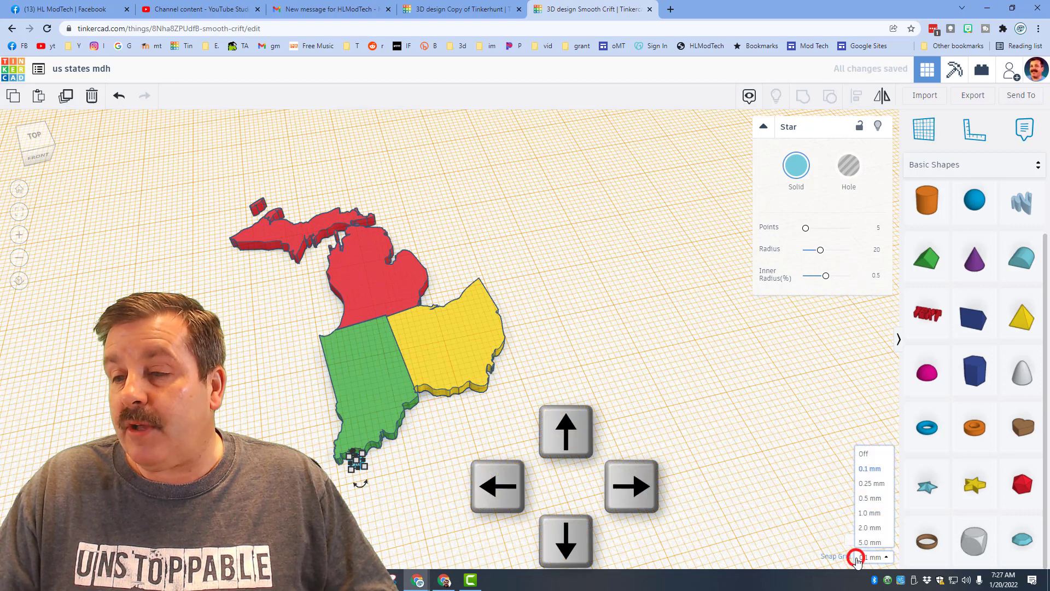
click(870, 512)
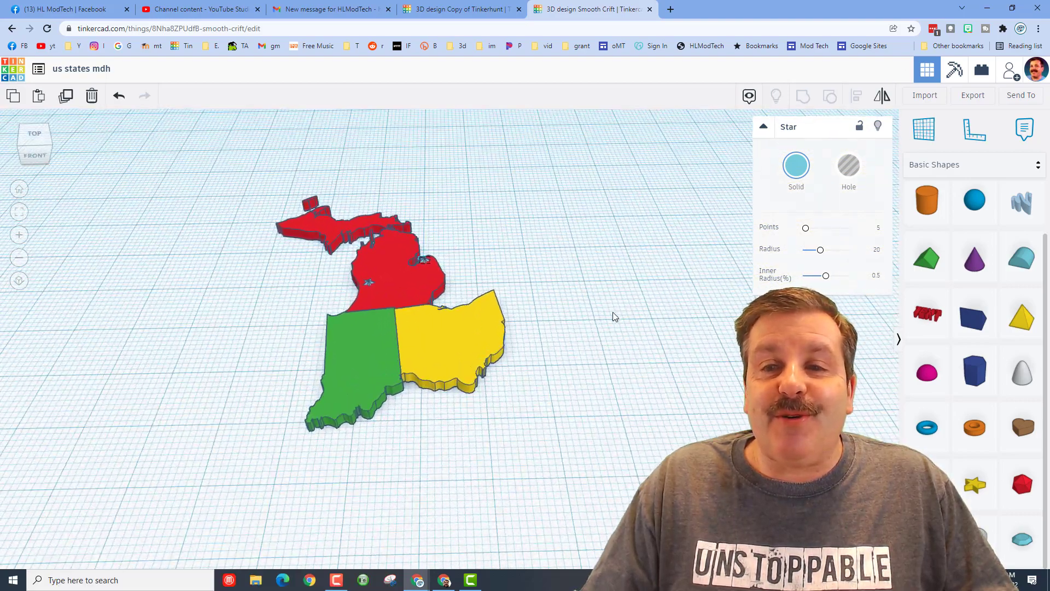
Step: Dismiss the Collaborate dialog and place a second small star on Michigan
click(1011, 70)
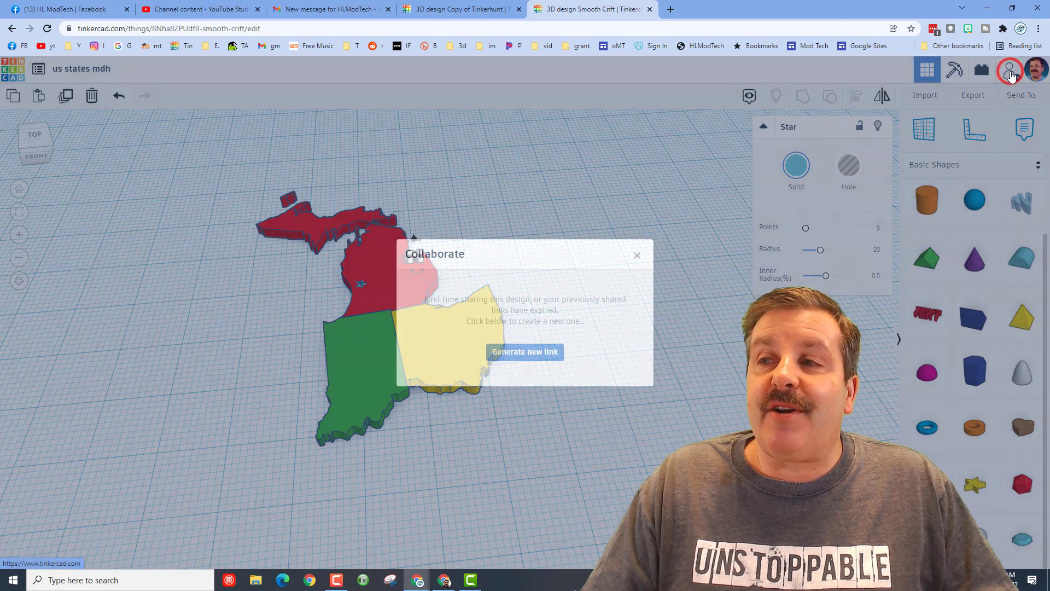
click(525, 351)
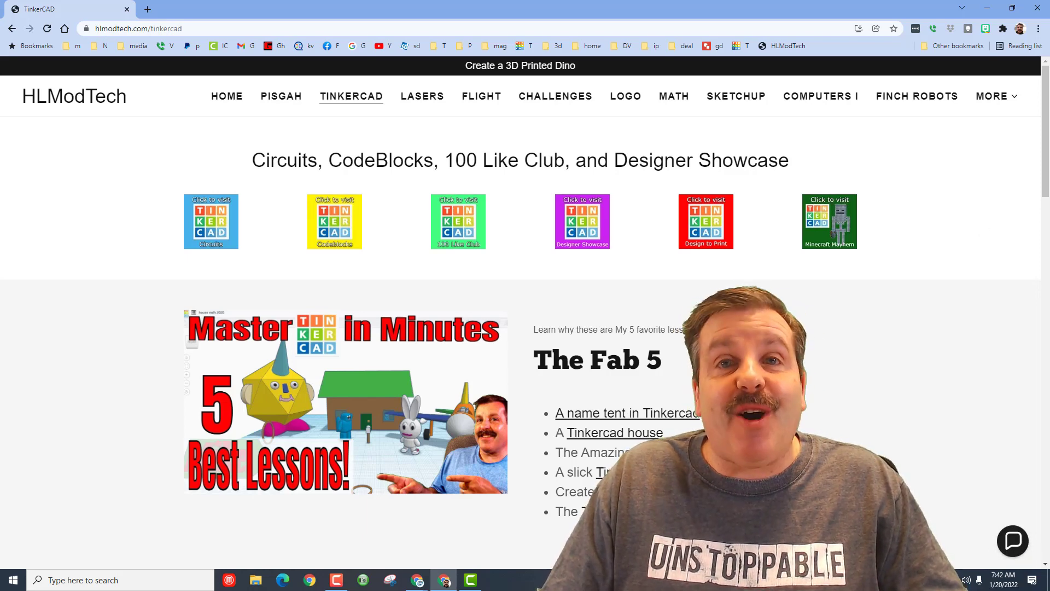
click(588, 10)
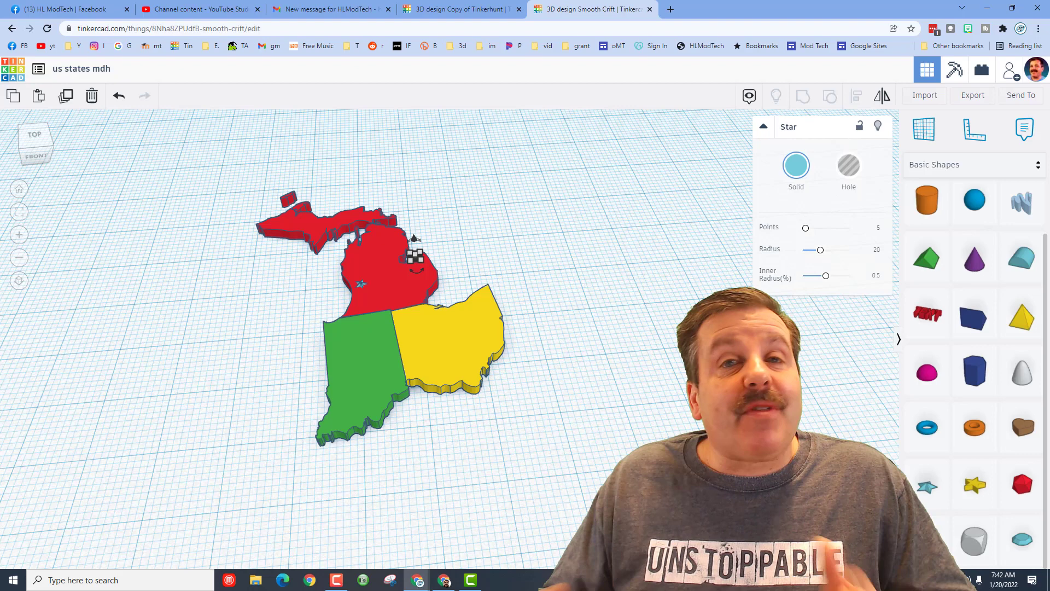